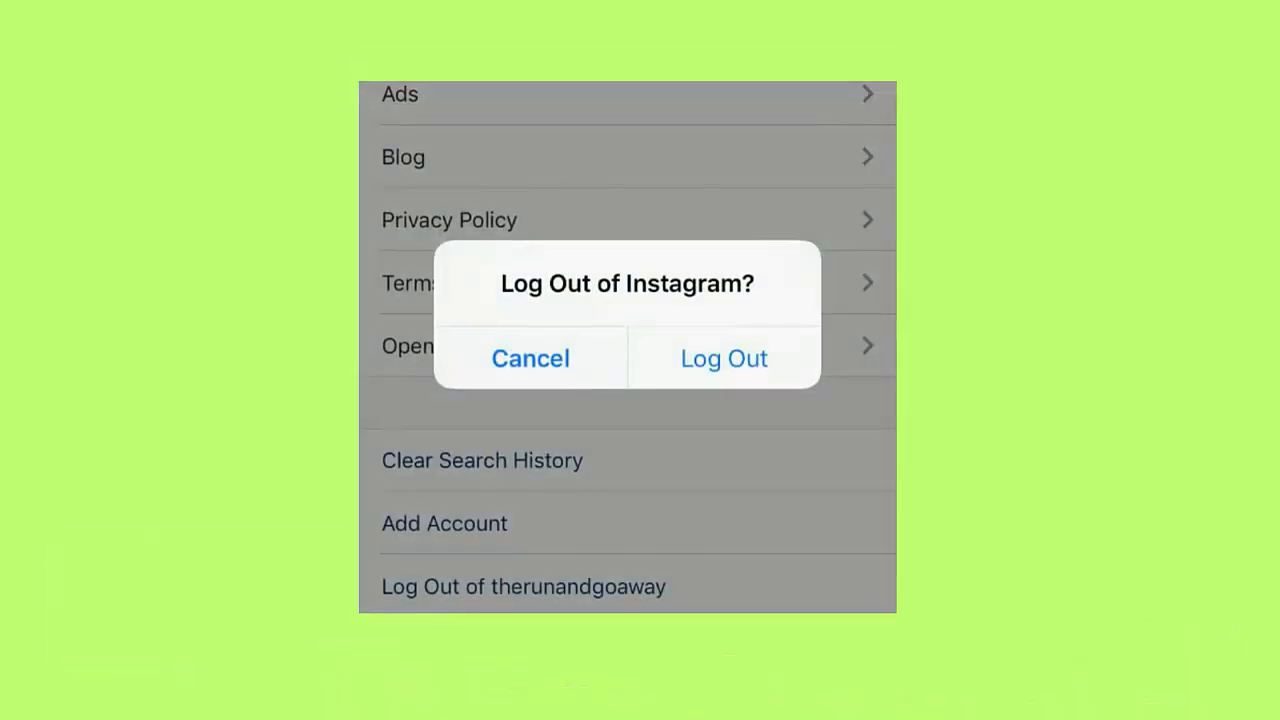
# Confirm Log Out so the Instagram sign-up screen appears.
pyautogui.click(724, 358)
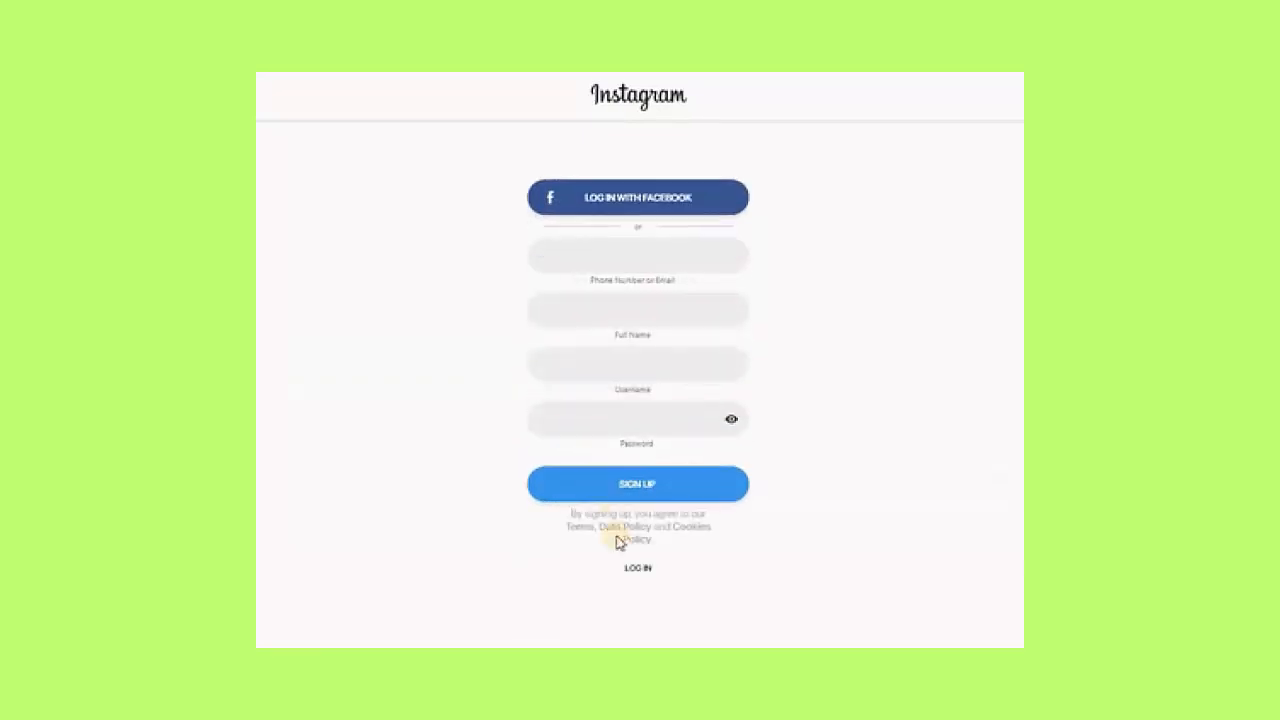
pyautogui.click(636, 568)
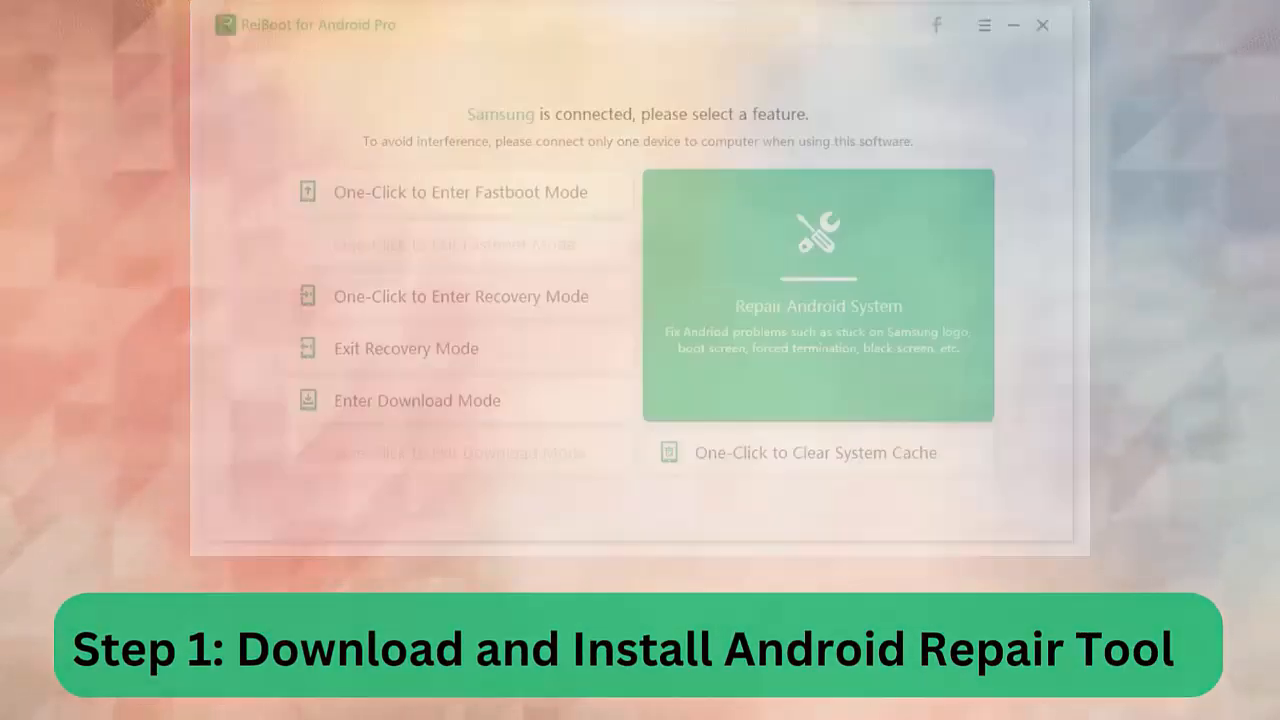
# Start Repair Android System for the Samsung Galaxy J7 and begin downloading its firmware package.
pyautogui.click(816, 296)
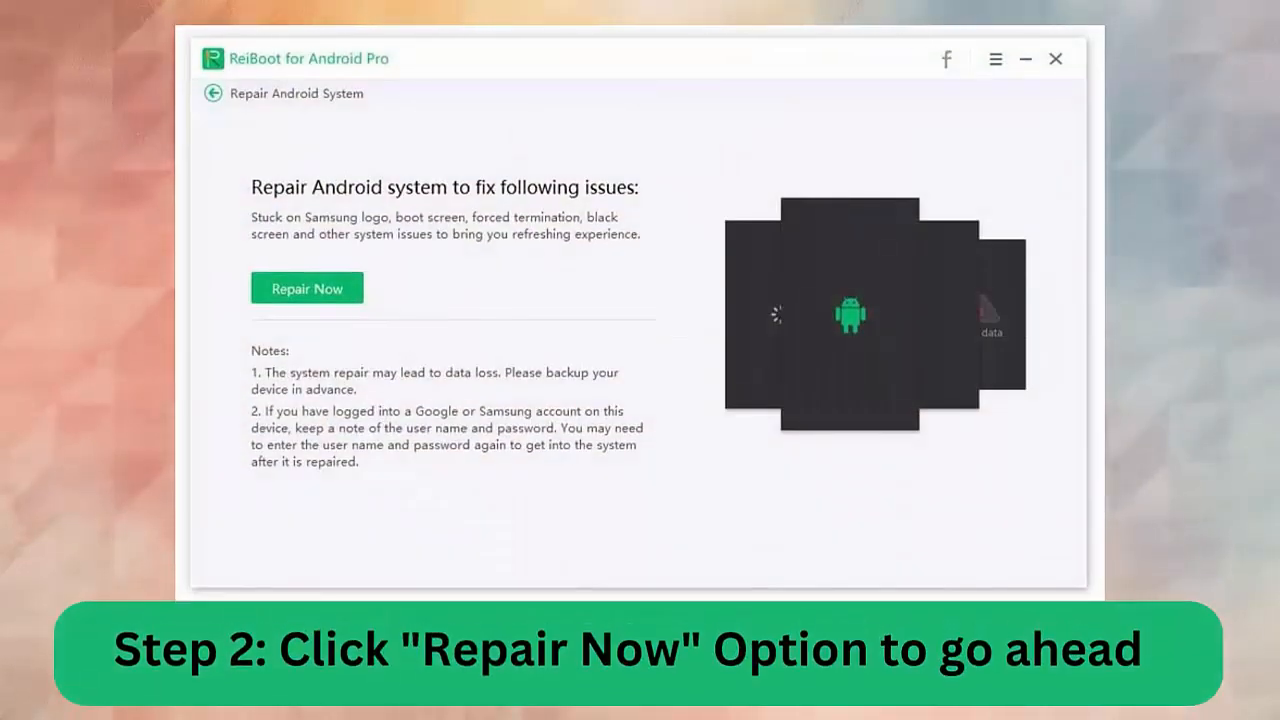
pyautogui.click(308, 288)
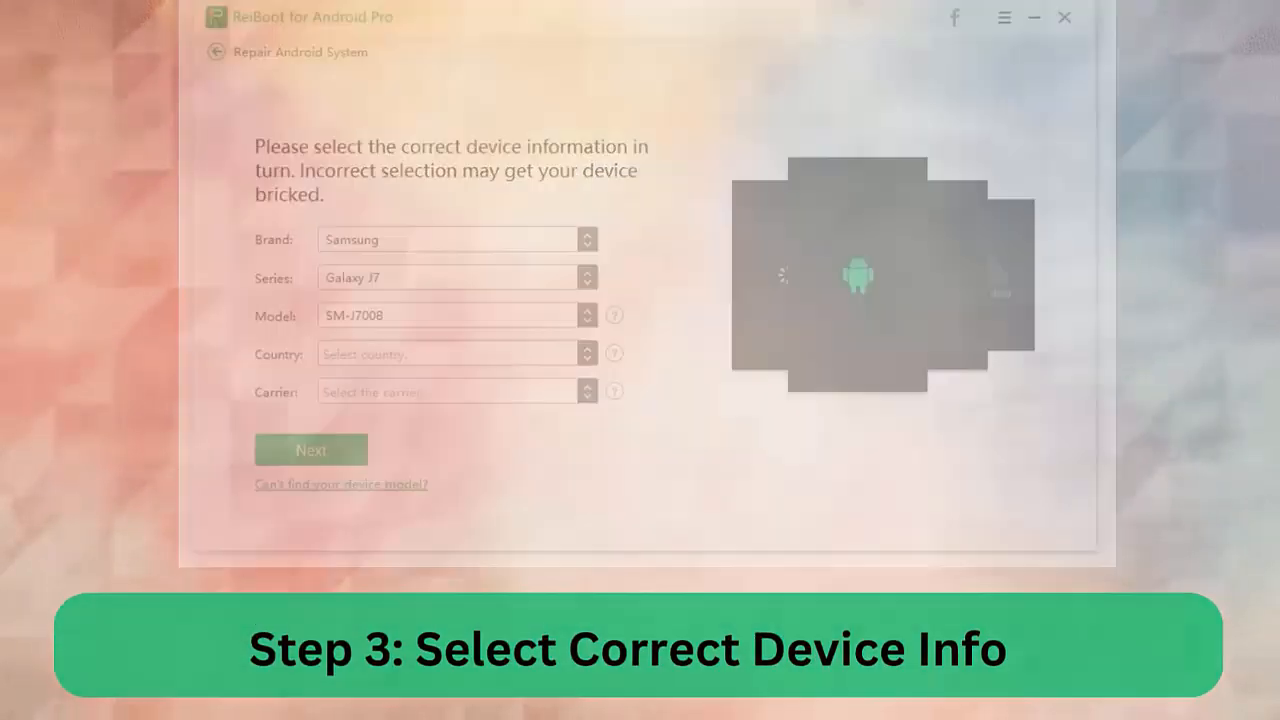
pyautogui.click(312, 448)
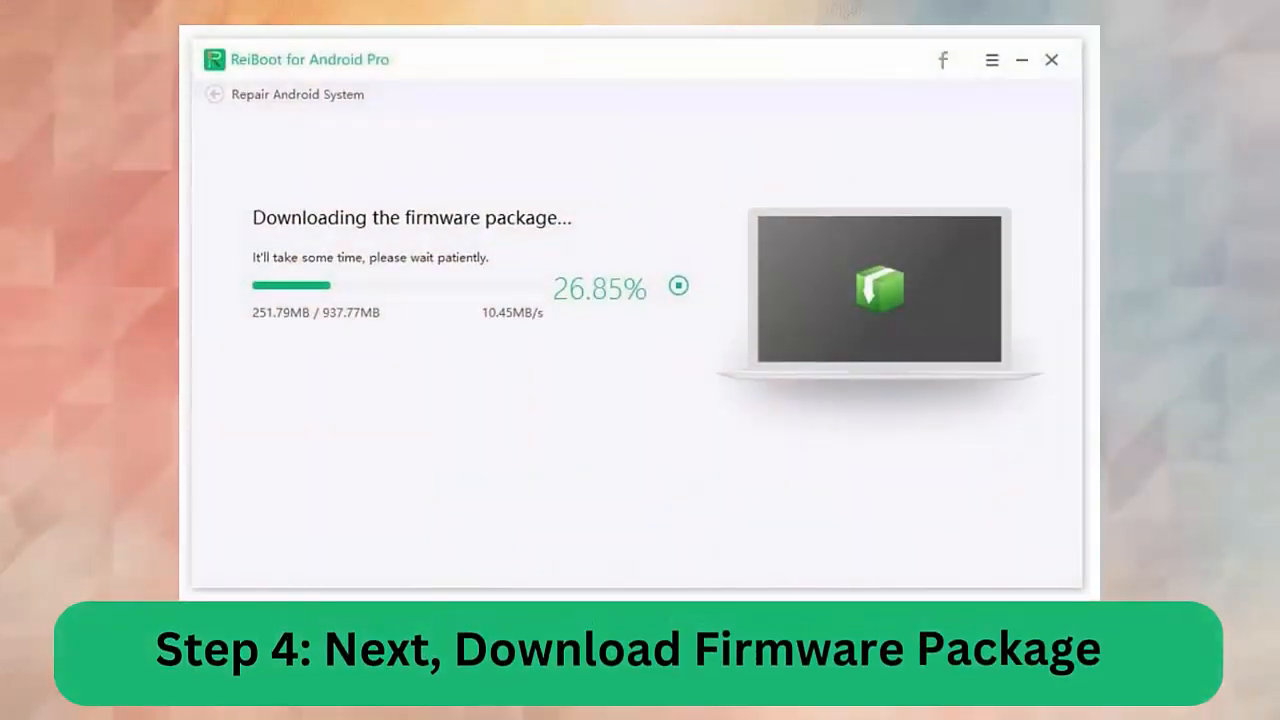